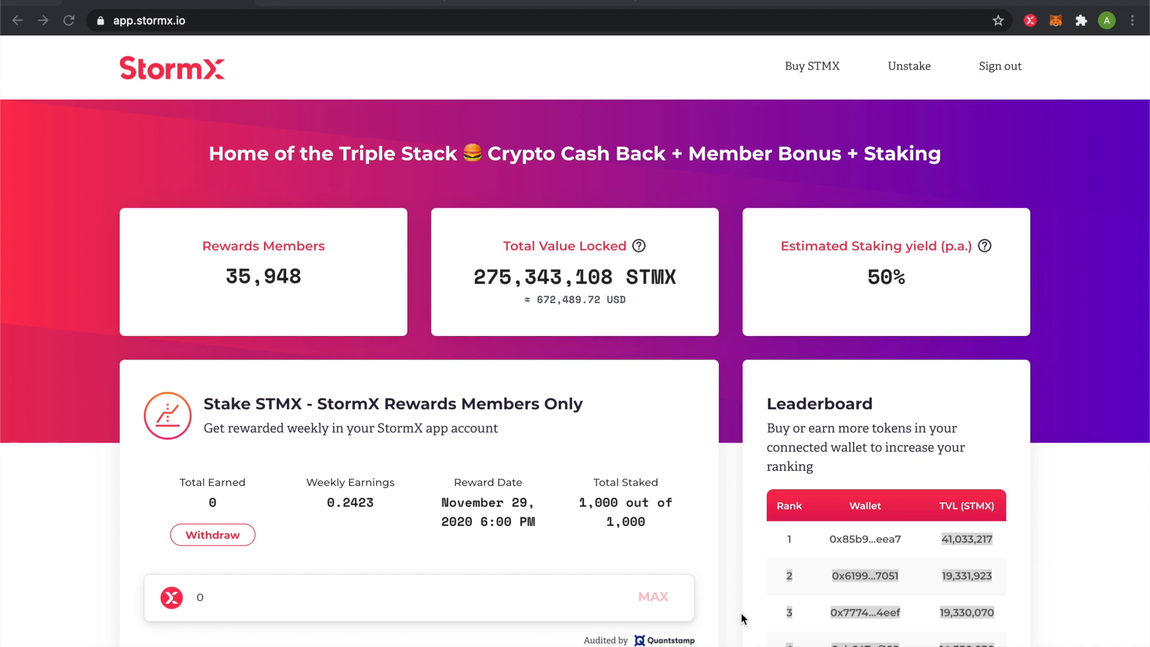
{"action": "mouse_move", "coordinate": [802, 67]}
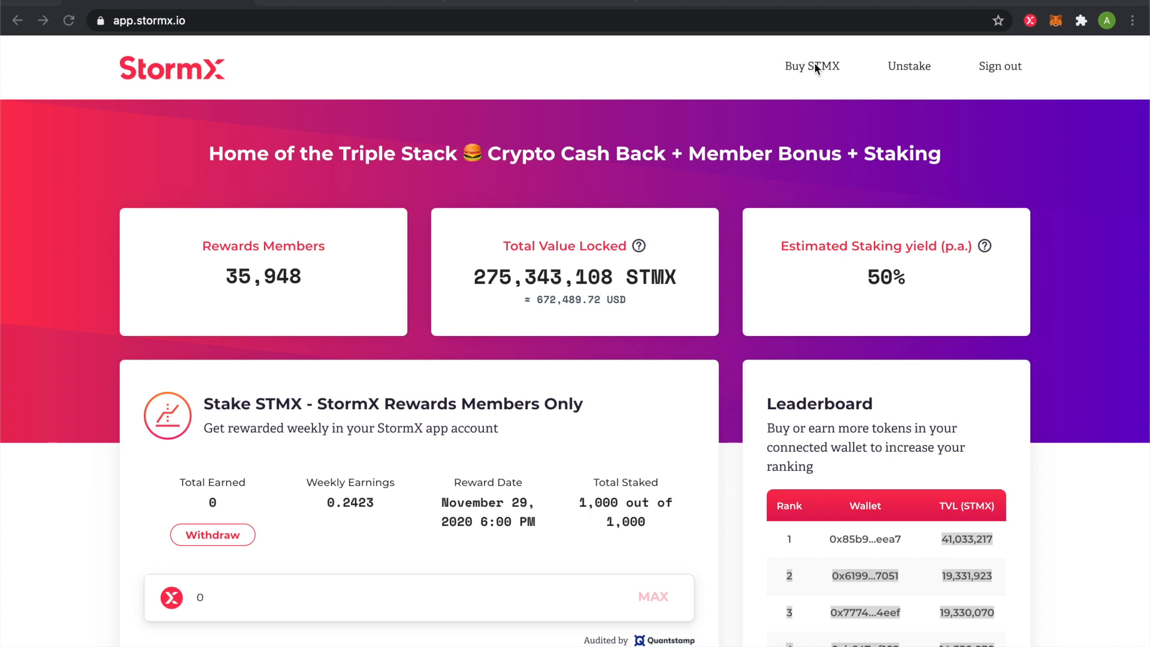
Check the STMX buying options and the unstake prompt, dismissing both without unstaking
{"action": "left_click", "coordinate": [810, 65]}
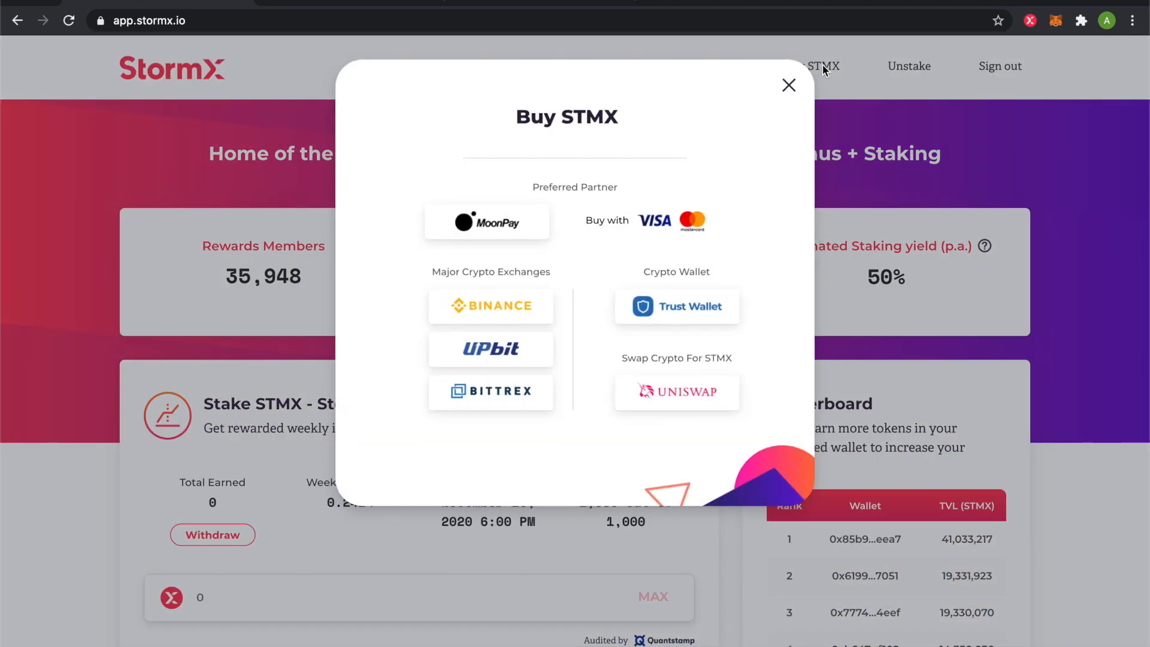
{"action": "mouse_move", "coordinate": [791, 88]}
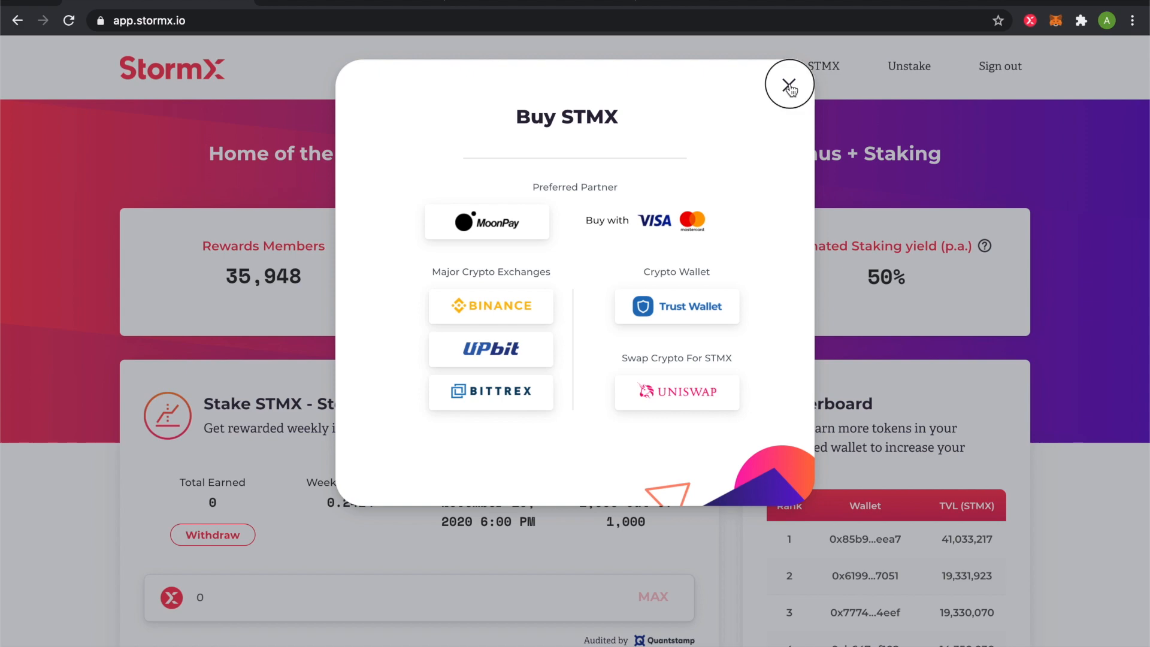
{"action": "left_click", "coordinate": [788, 83]}
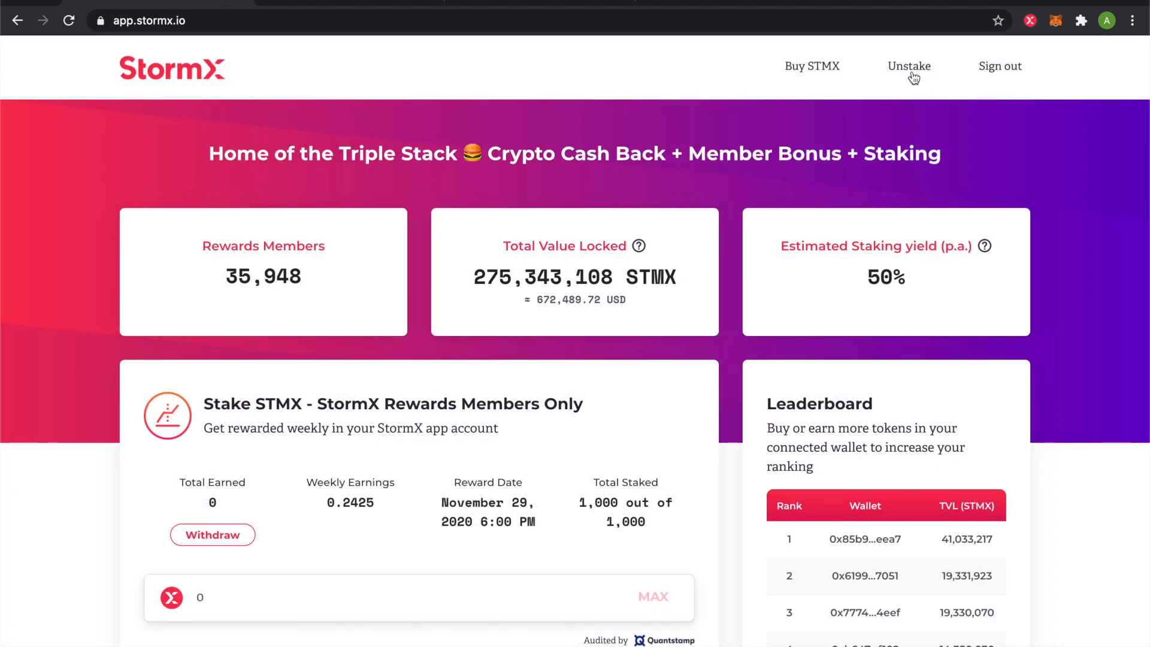
{"action": "left_click", "coordinate": [908, 65]}
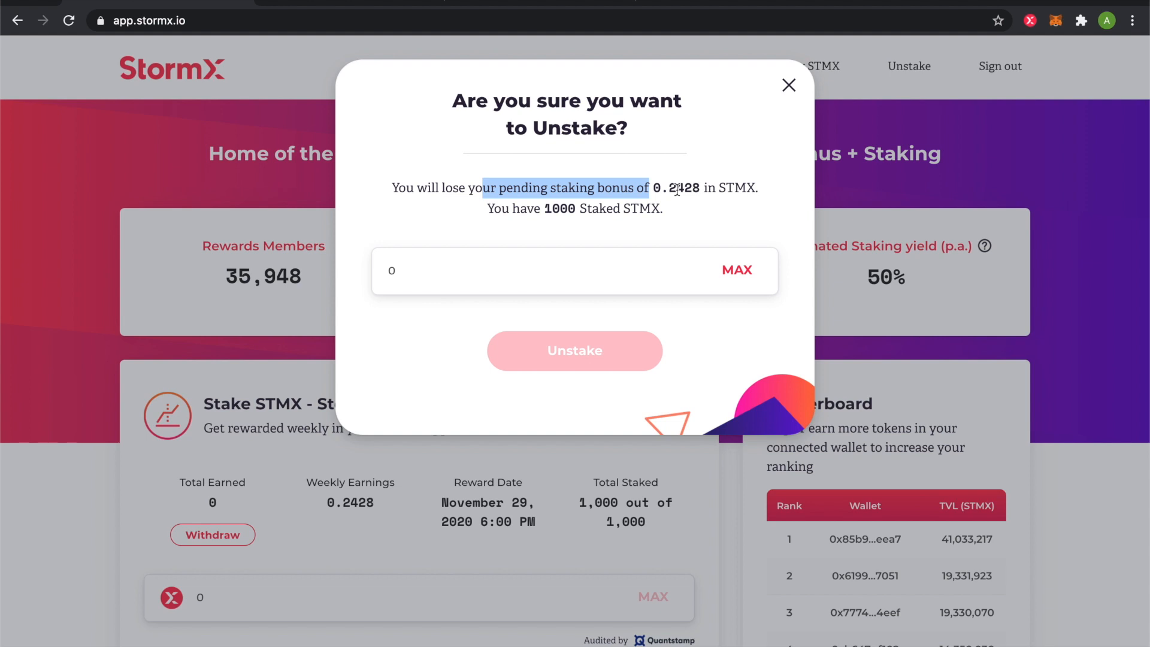
{"action": "left_click", "coordinate": [788, 85]}
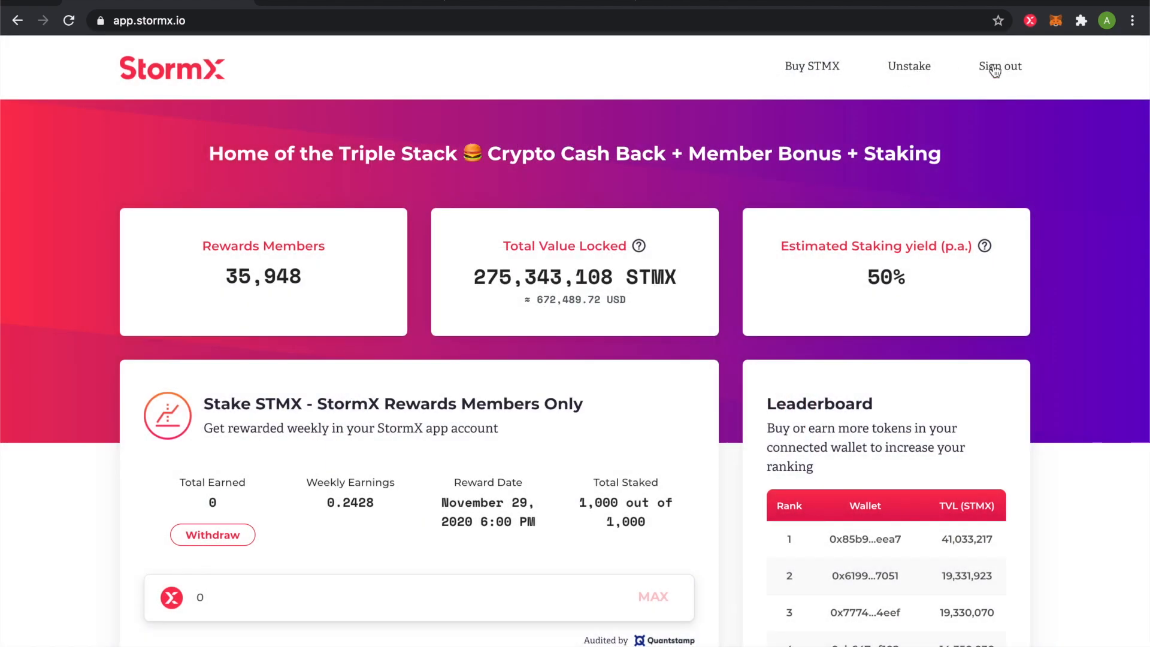
{"action": "mouse_move", "coordinate": [999, 71]}
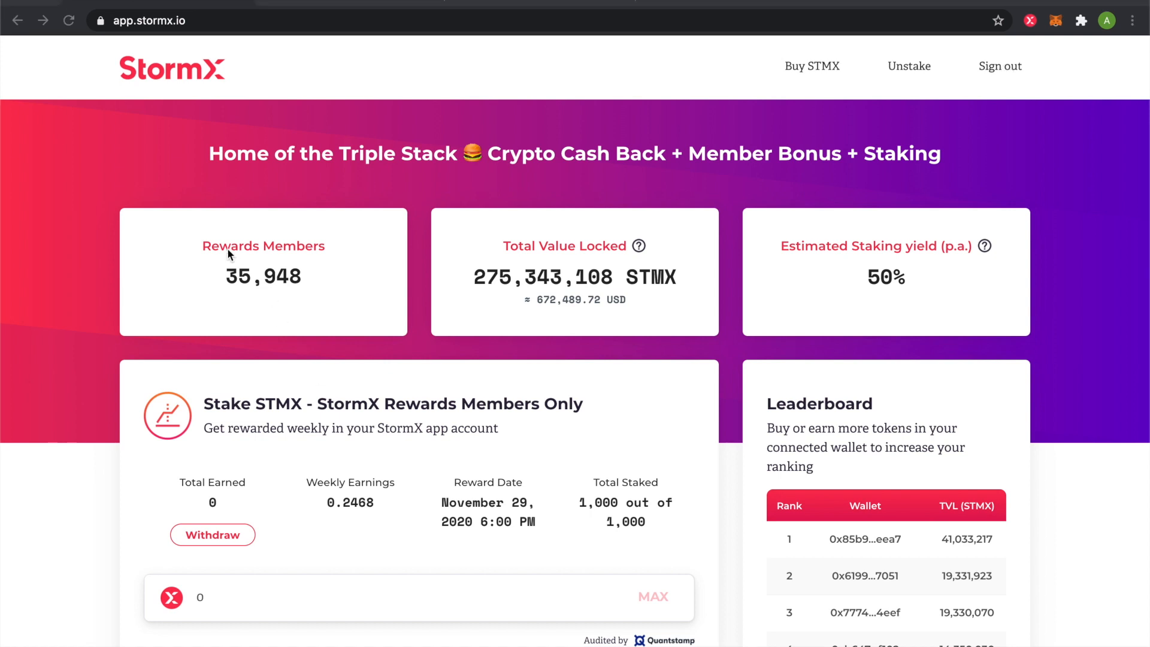
Highlight the 50% staking yield and scroll to the Stake STMX panel showing 0 of 1,000
{"action": "left_click_drag", "start_coordinate": [205, 246], "coordinate": [300, 282]}
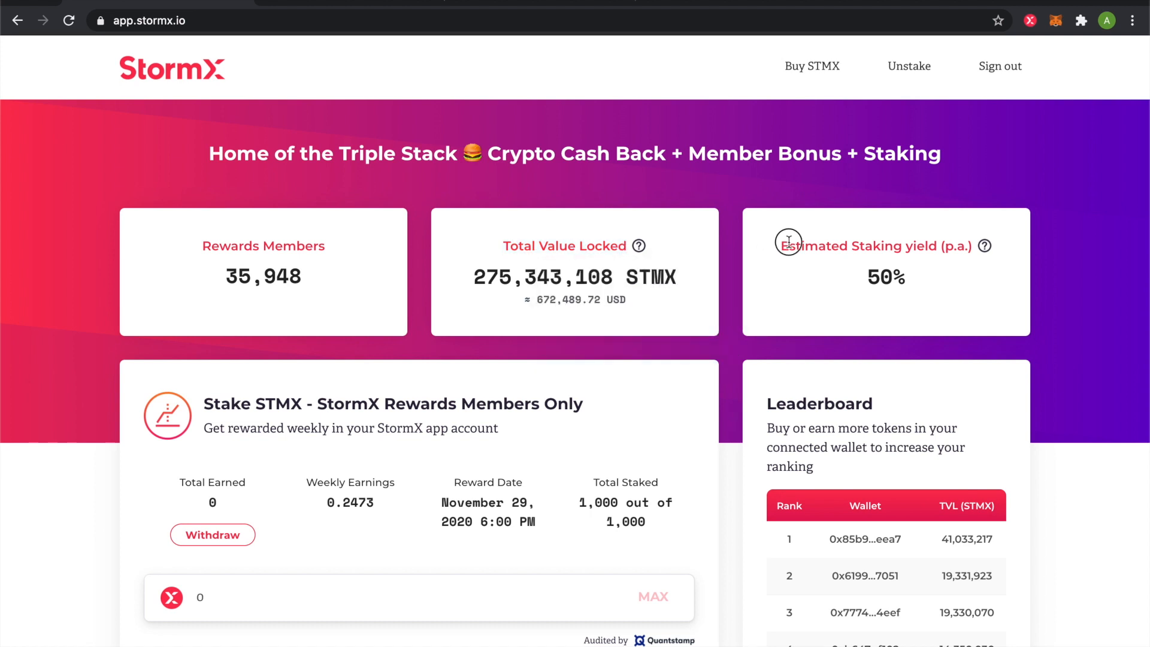
{"action": "left_click_drag", "start_coordinate": [788, 246], "coordinate": [925, 246]}
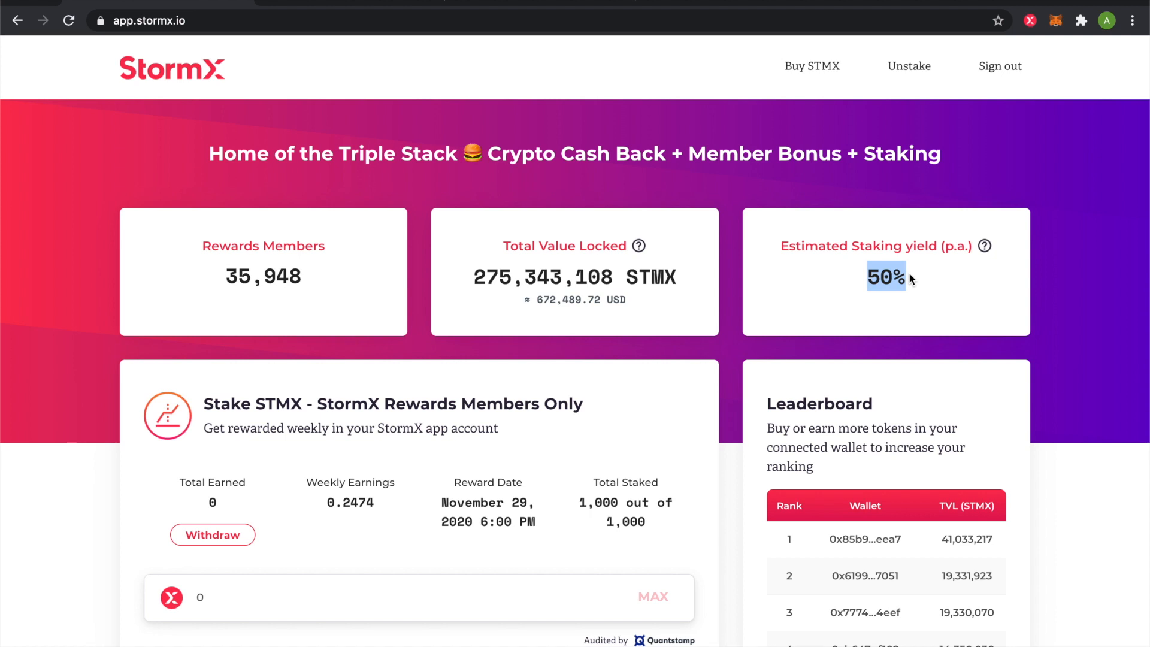
{"action": "scroll", "scroll_direction": "down", "scroll_amount": 3}
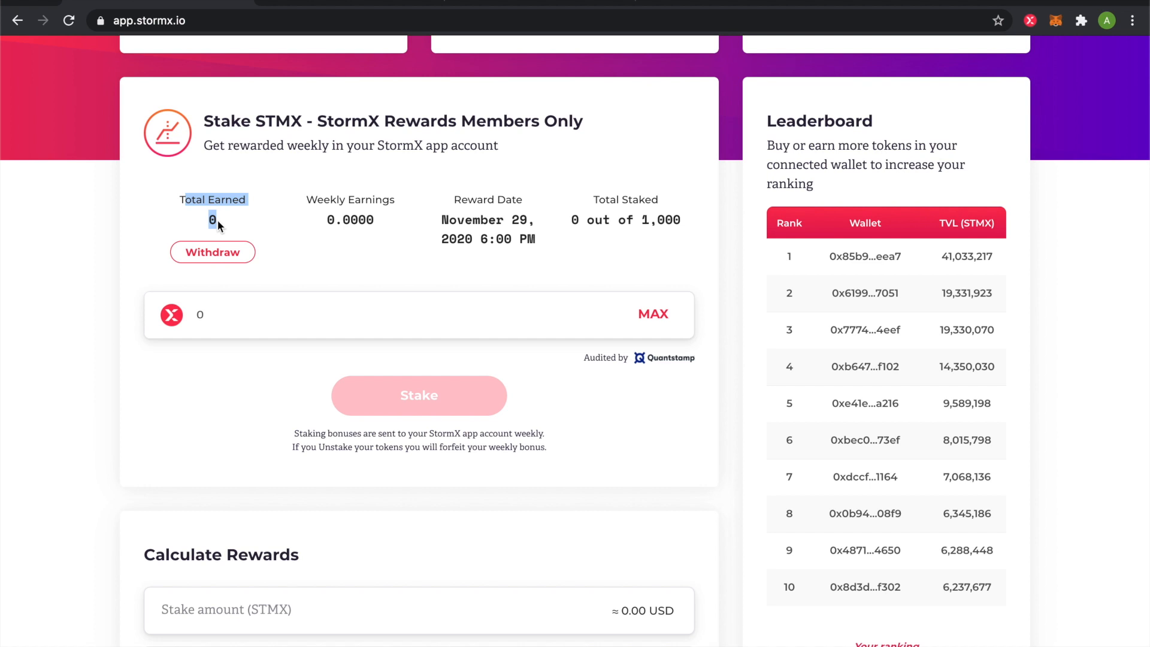
{"action": "mouse_move", "coordinate": [387, 226]}
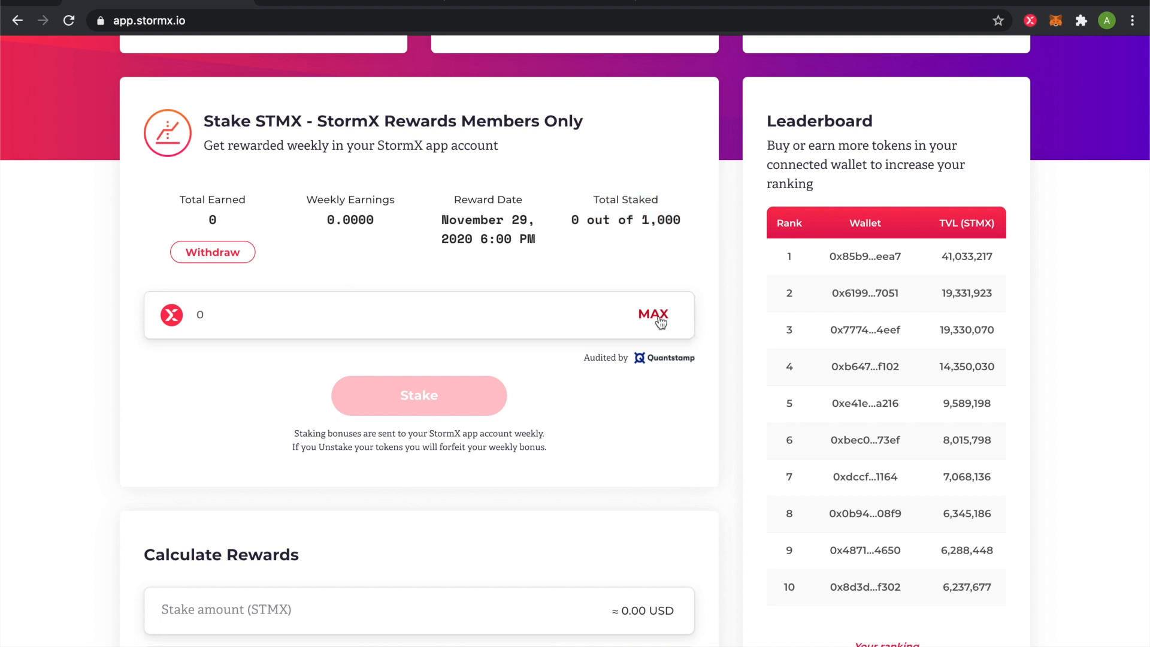
{"action": "mouse_move", "coordinate": [656, 321]}
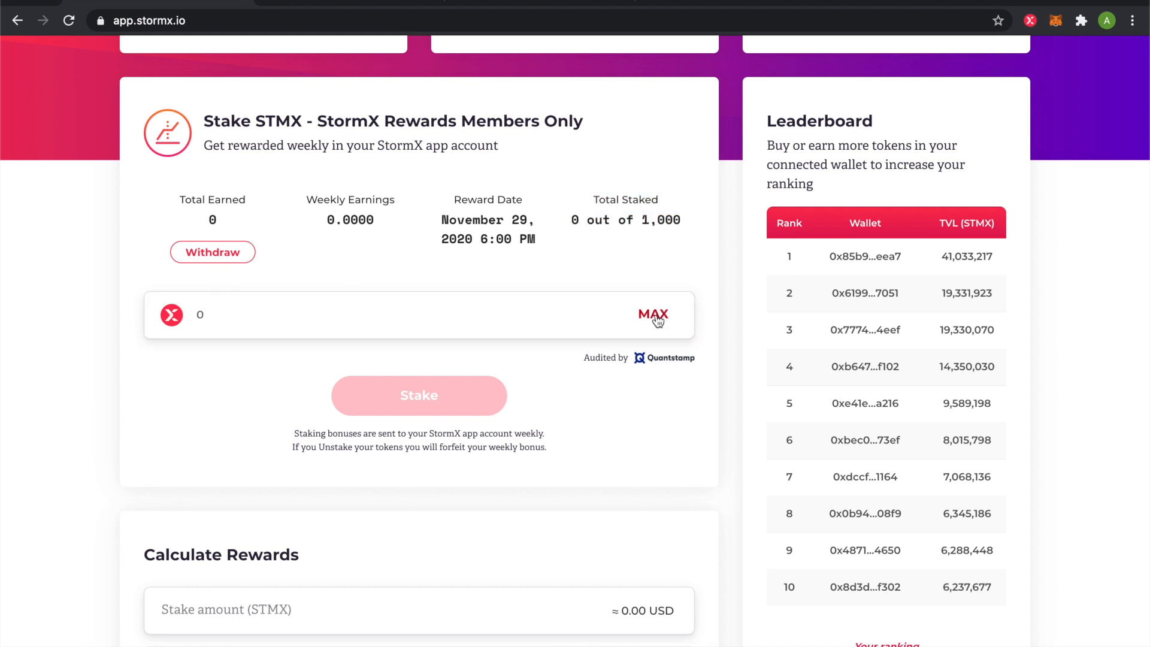
Stake the full 1000 STMX balance via MAX and approve the transaction in the wallet
{"action": "left_click", "coordinate": [653, 314]}
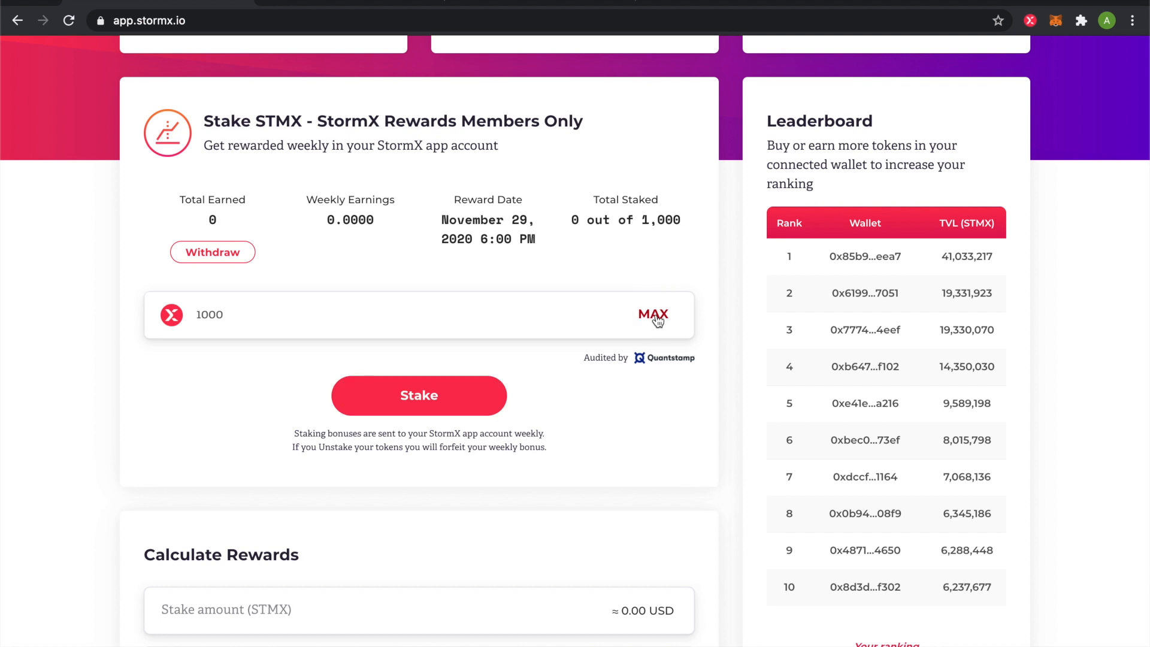
{"action": "left_click", "coordinate": [320, 314]}
{"action": "type", "text": "11"}
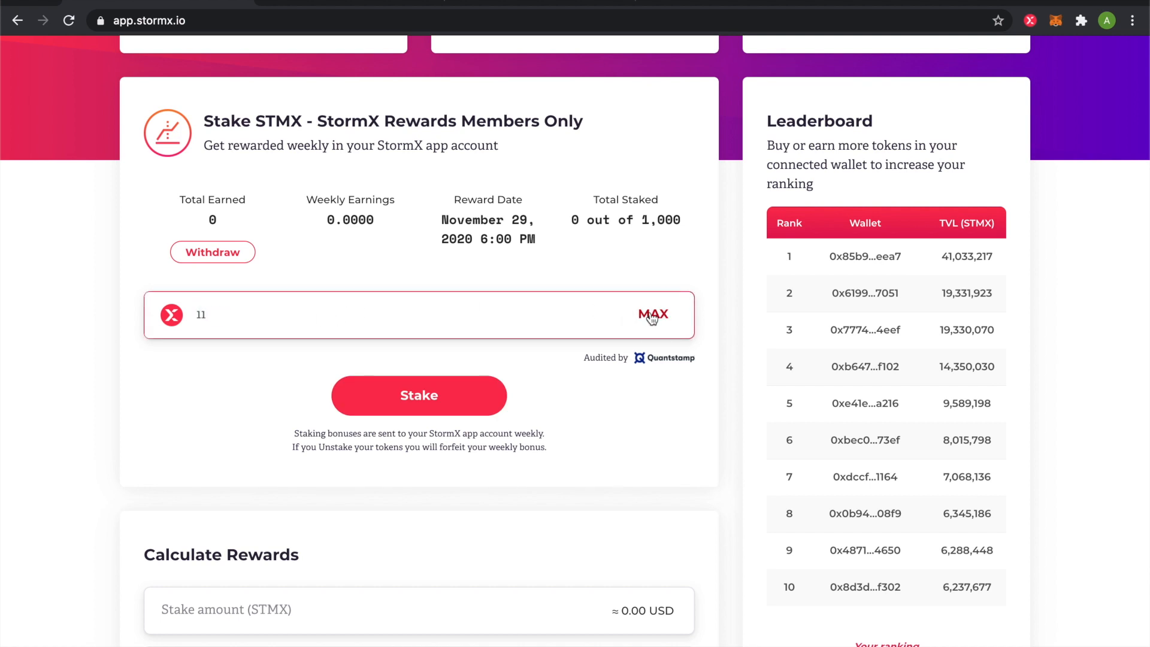
{"action": "left_click", "coordinate": [652, 314]}
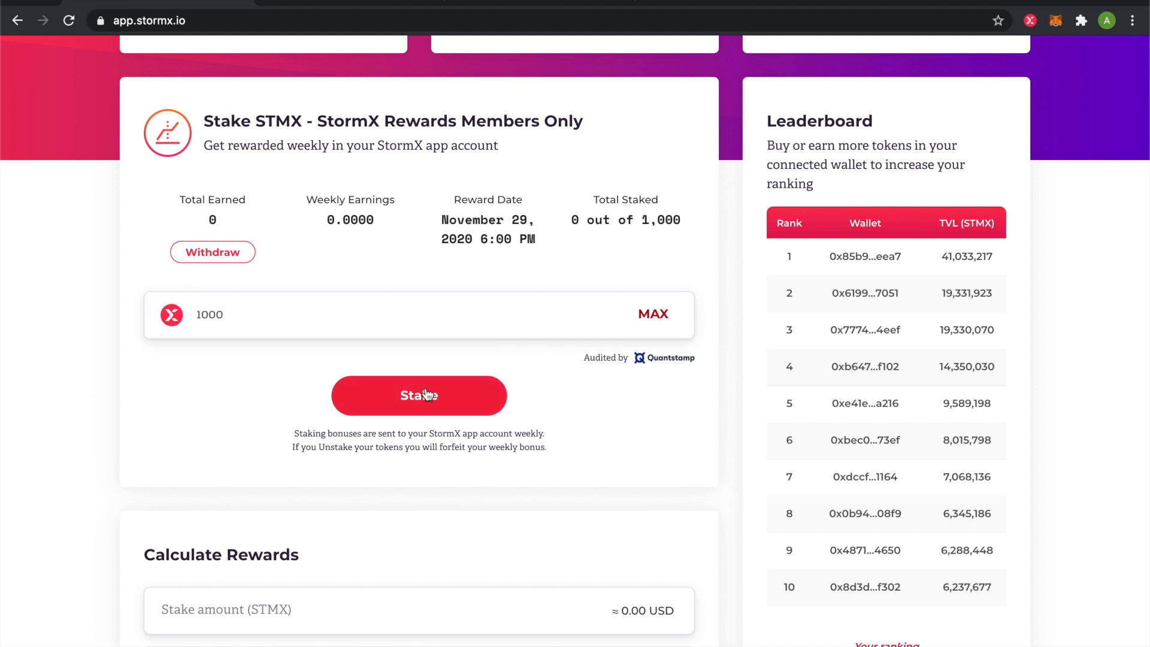
{"action": "left_click", "coordinate": [418, 395]}
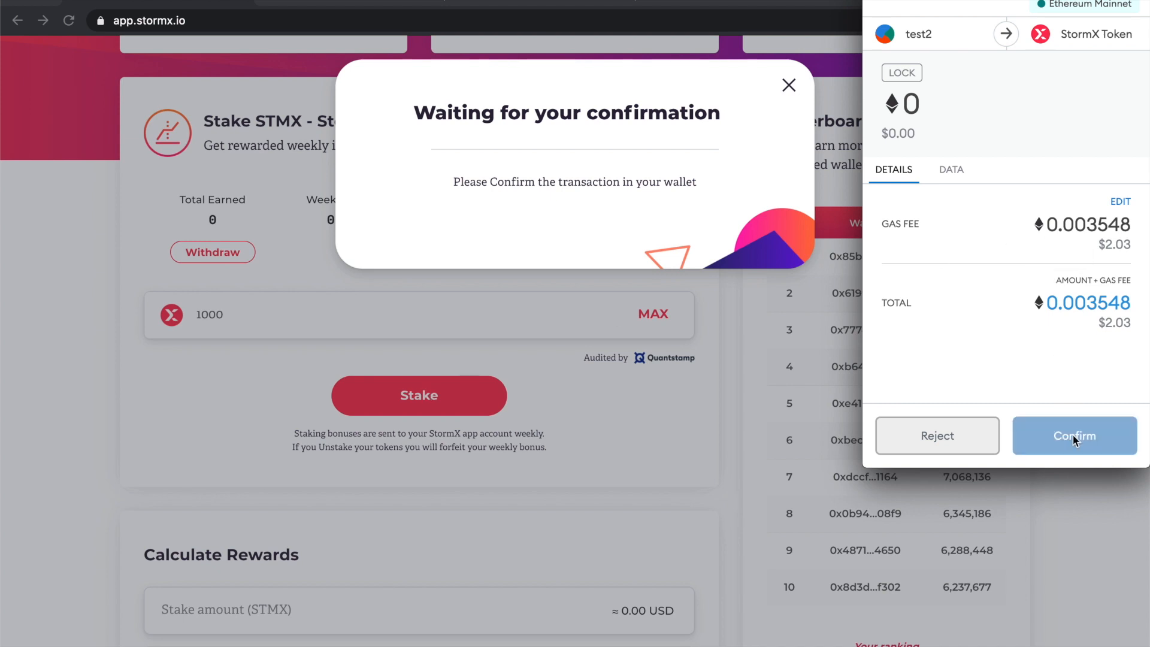
{"action": "left_click", "coordinate": [1074, 435]}
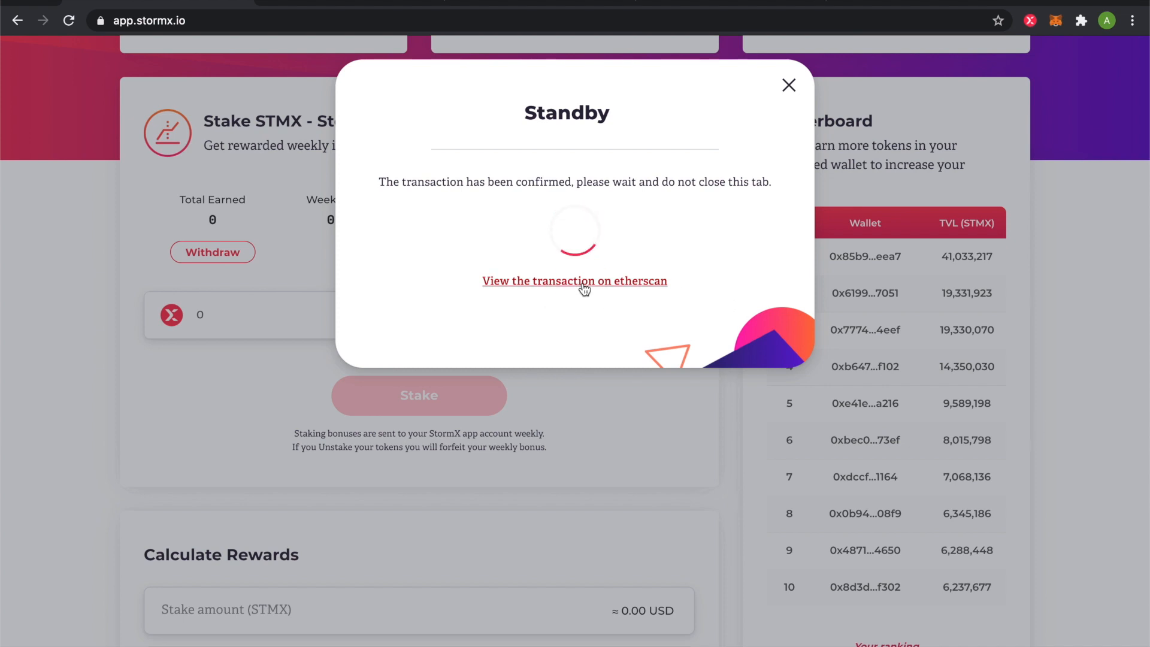
View the staking transaction on etherscan while Total Staked reaches 1,000 of 1,000
{"action": "left_click", "coordinate": [574, 280]}
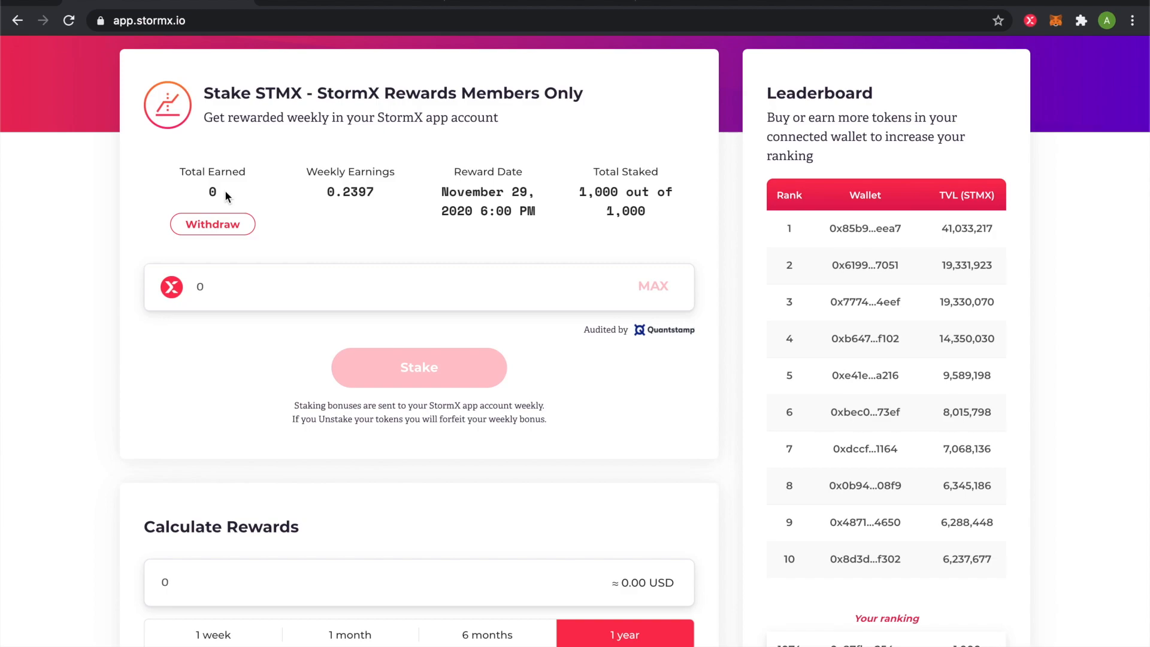
Review and dismiss the withdraw instructions, then show the extension's $0.00 balance and empty history
{"action": "left_click", "coordinate": [212, 224]}
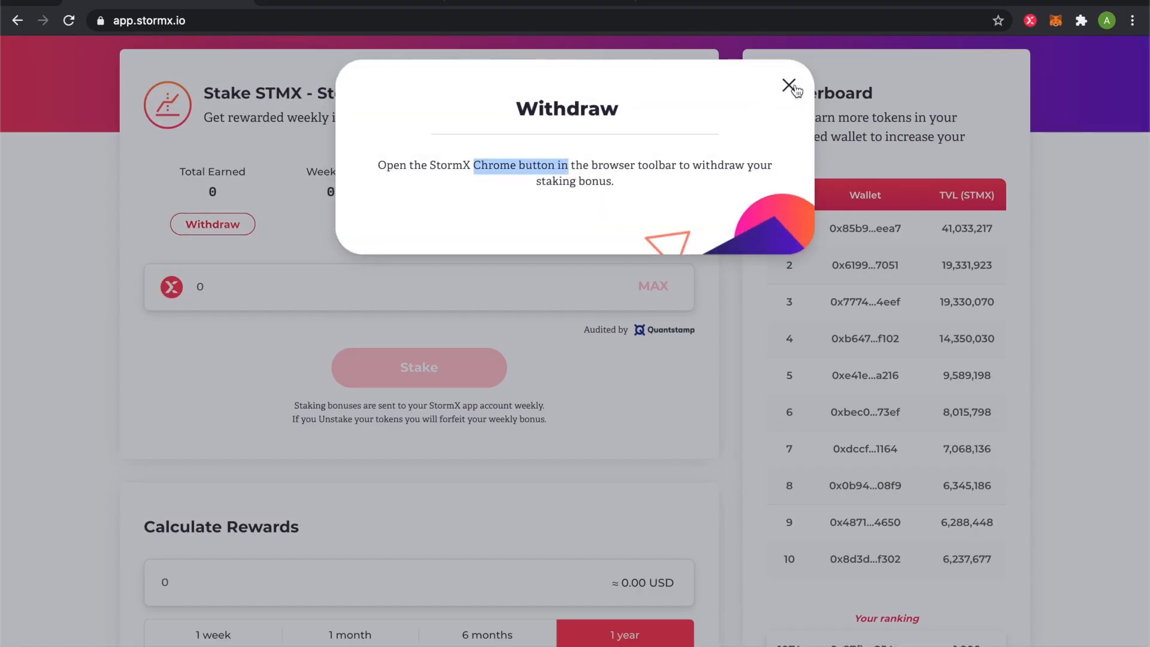
{"action": "left_click", "coordinate": [790, 85]}
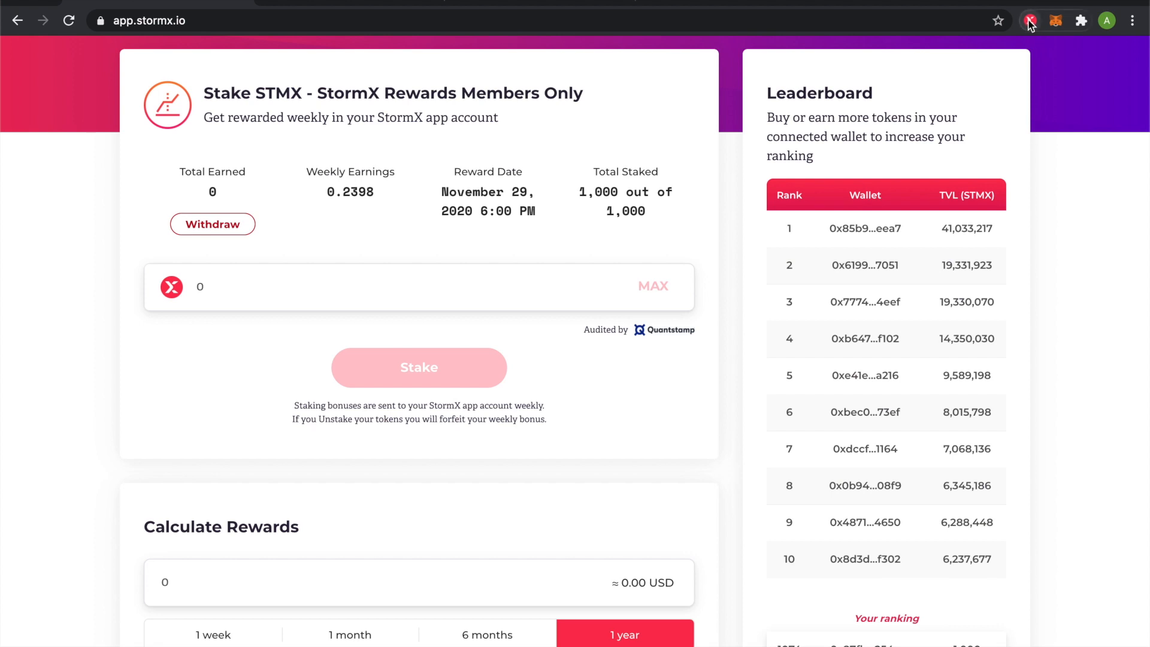
{"action": "left_click", "coordinate": [1029, 20]}
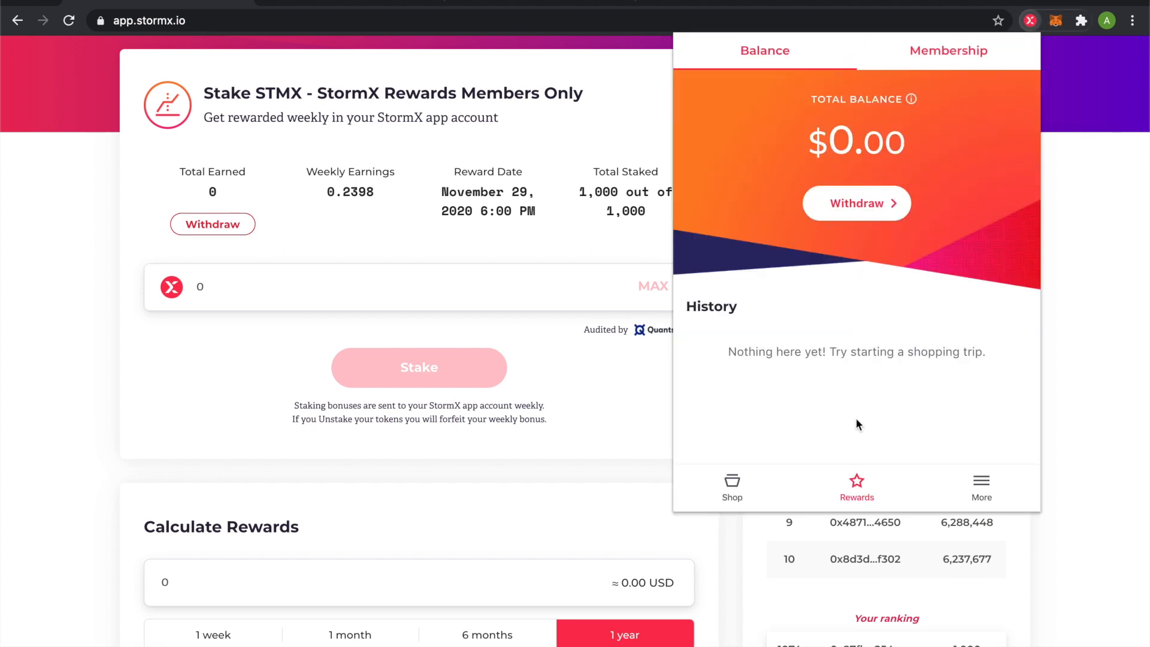
{"action": "mouse_move", "coordinate": [1084, 150]}
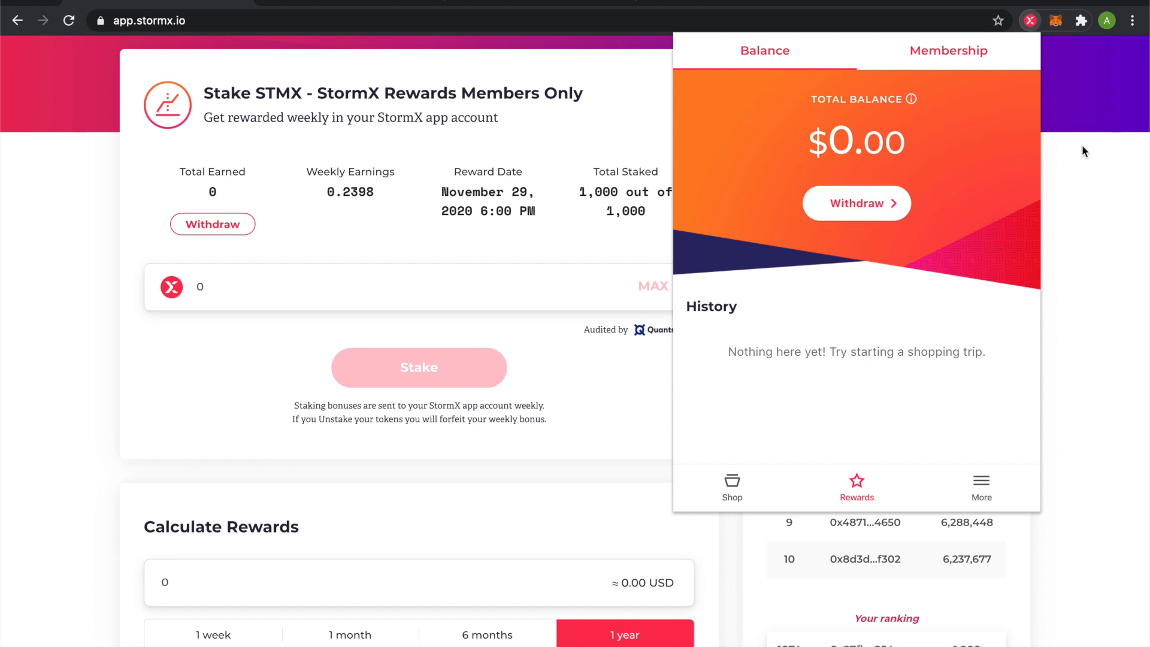
Select the 1-month period in Calculate Rewards, with rank 1074 and 0 STMX estimated
{"action": "scroll", "scroll_direction": "down", "scroll_amount": 3}
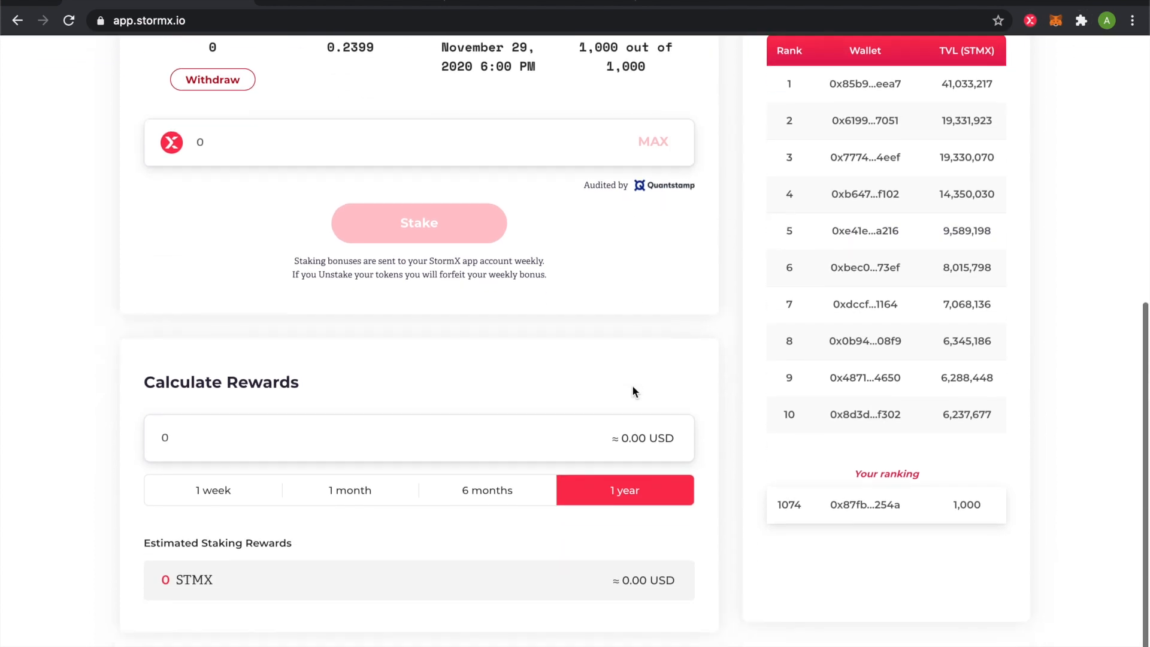
{"action": "left_click", "coordinate": [317, 438]}
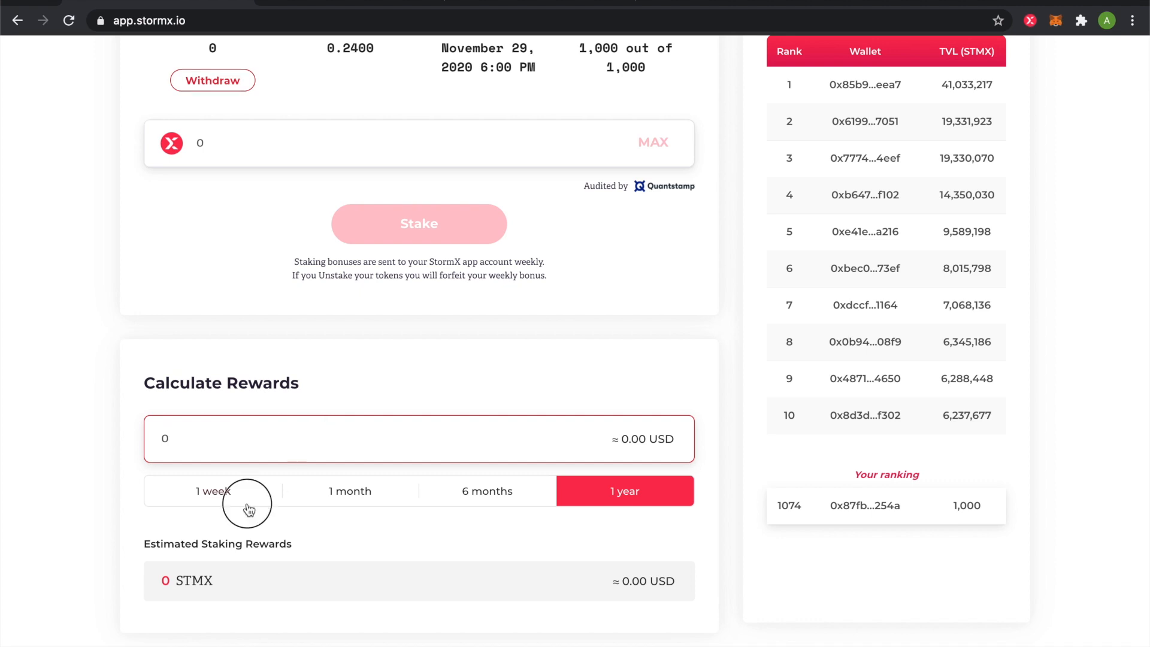
{"action": "left_click", "coordinate": [350, 490]}
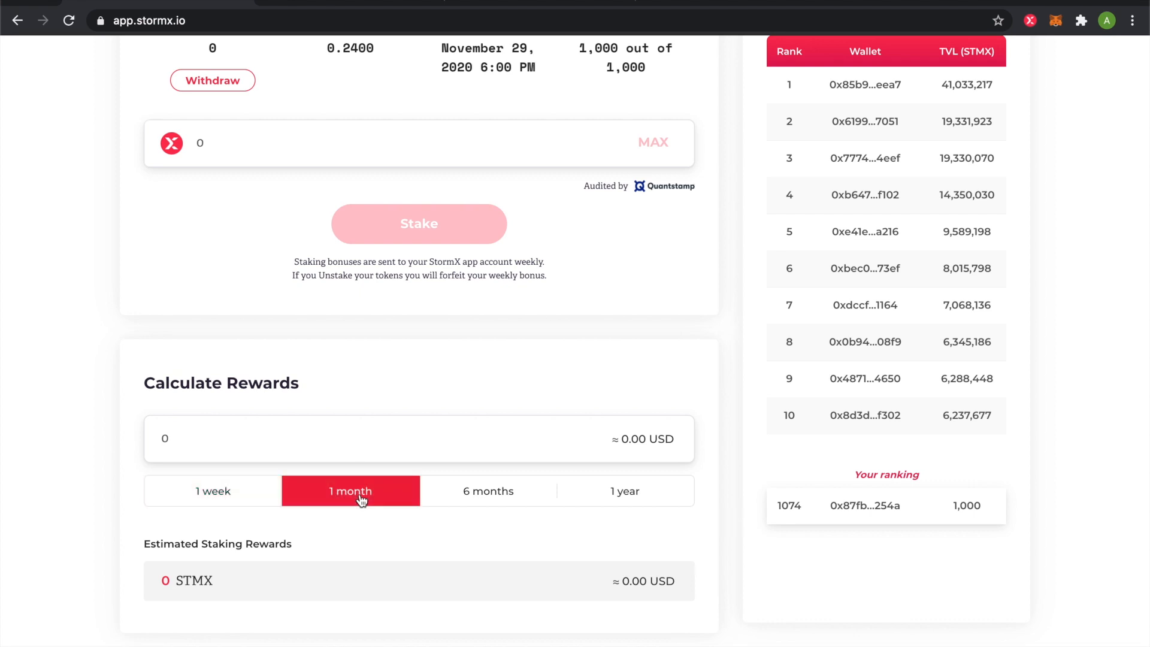
{"action": "mouse_move", "coordinate": [640, 484]}
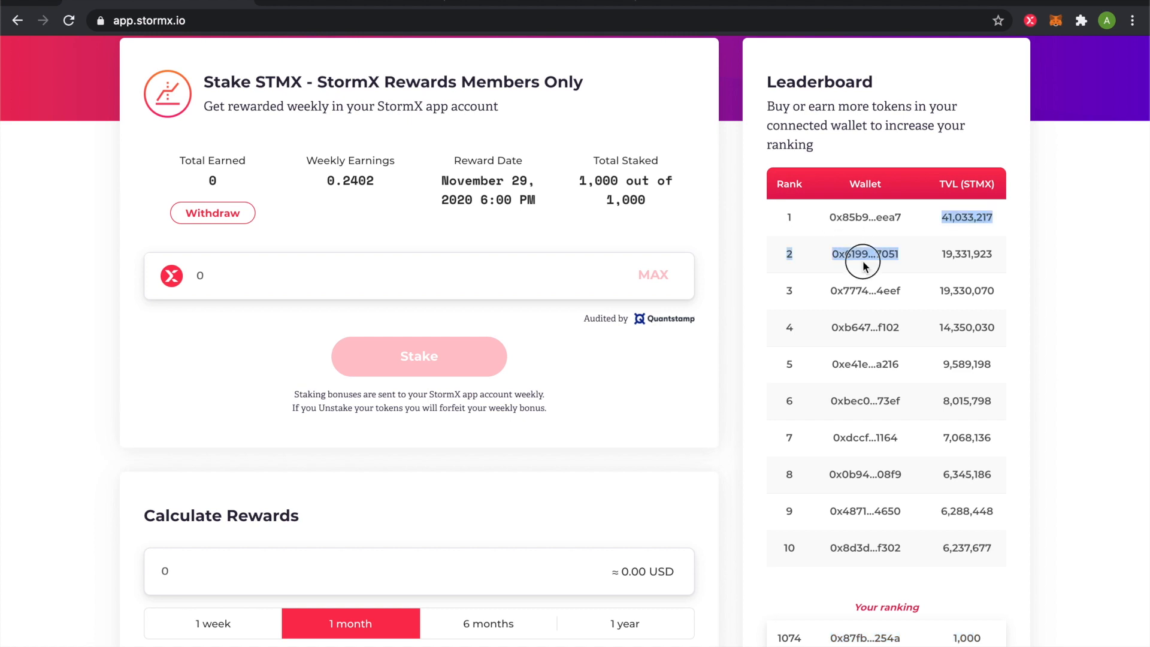
{"action": "left_click_drag", "start_coordinate": [864, 253], "coordinate": [929, 458]}
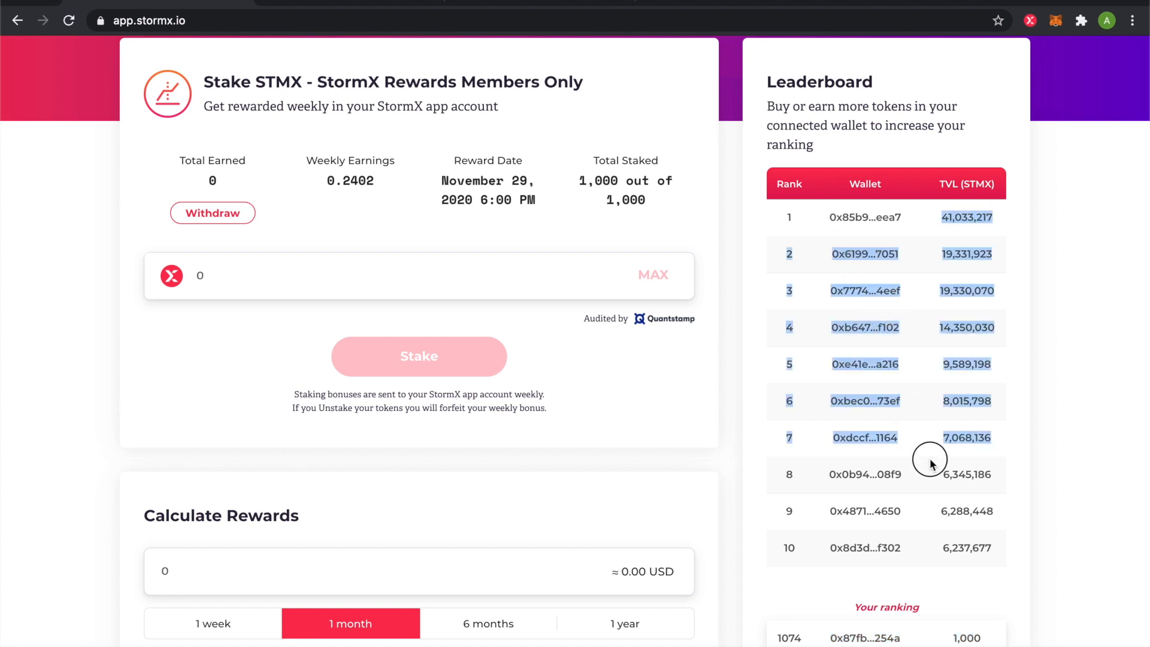